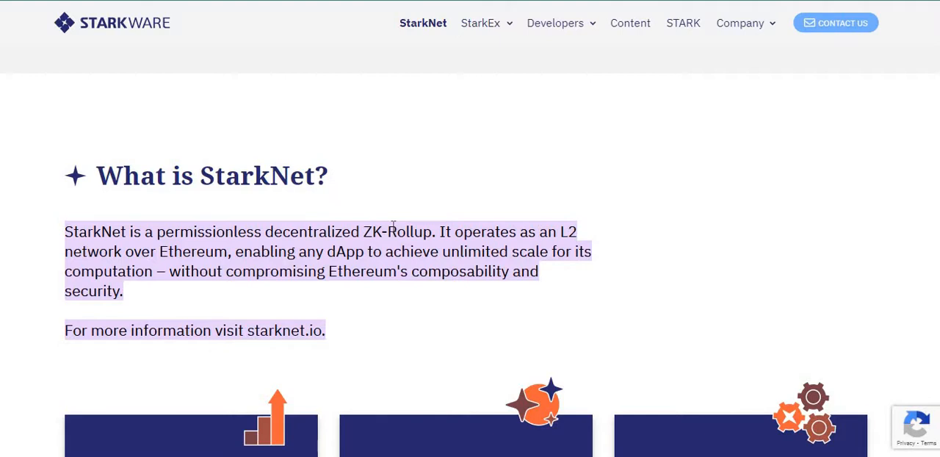
{"action": "mouse_move", "coordinate": [232, 249]}
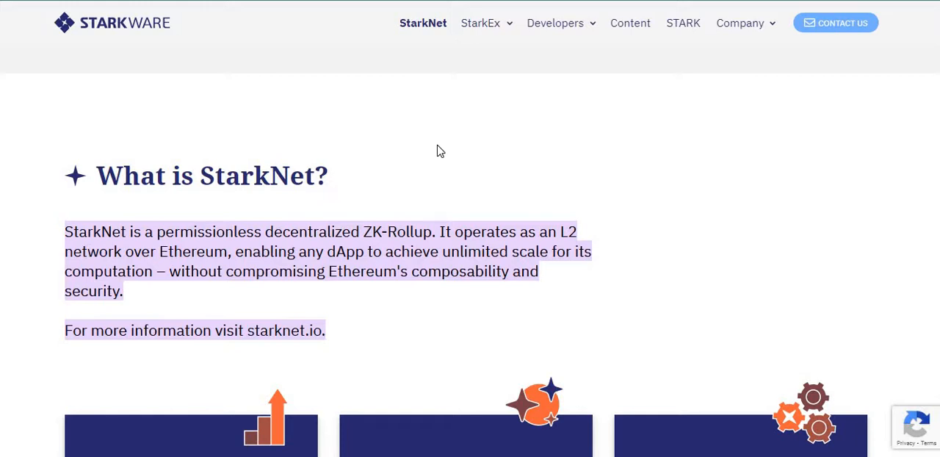
{"action": "mouse_move", "coordinate": [625, 91]}
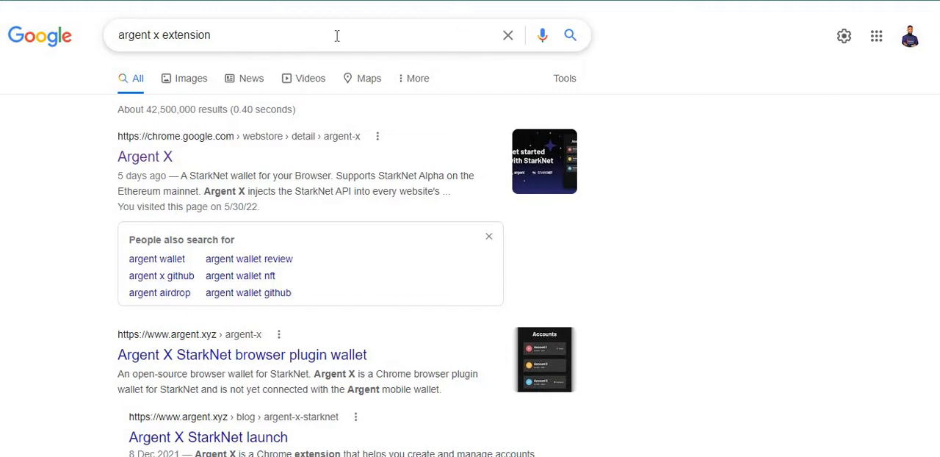
{"action": "mouse_move", "coordinate": [329, 37]}
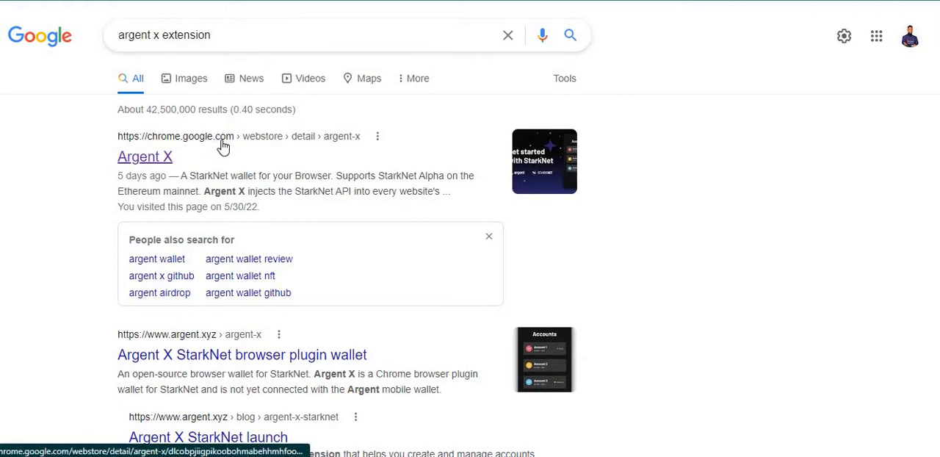
{"action": "mouse_move", "coordinate": [739, 94]}
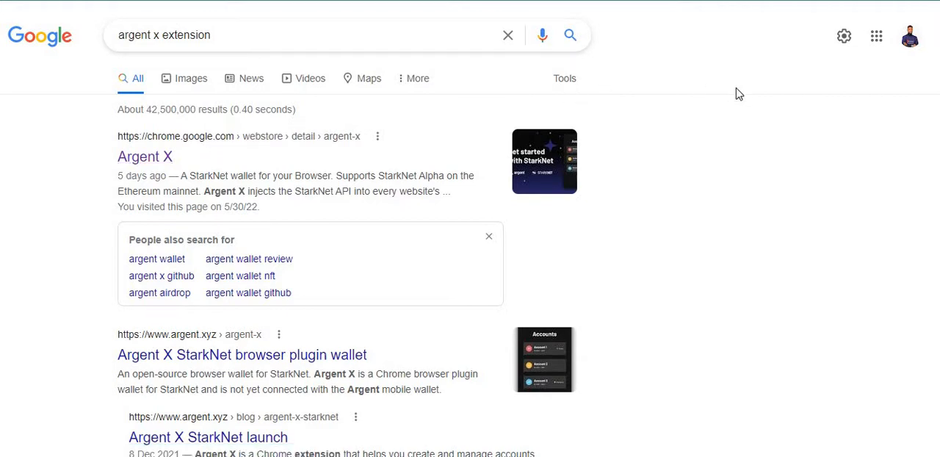
Step: Open the Argent X Chrome Web Store listing from the Google results
{"action": "left_click", "coordinate": [144, 156]}
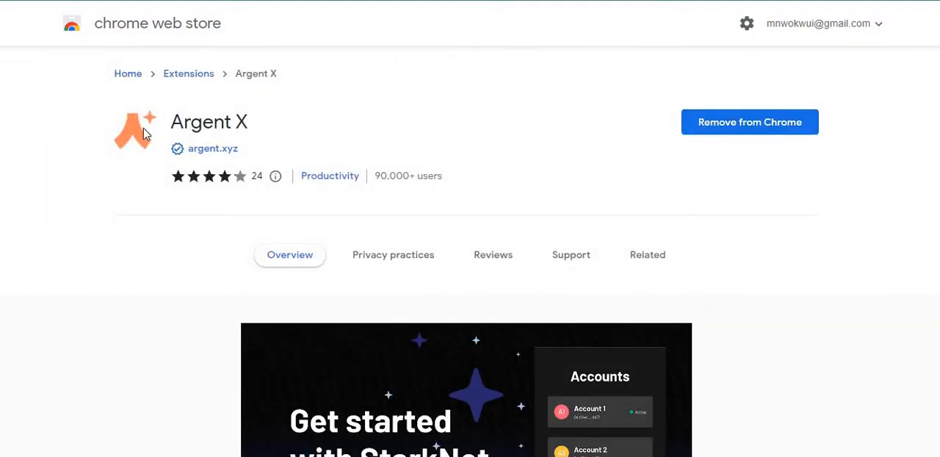
{"action": "mouse_move", "coordinate": [749, 122]}
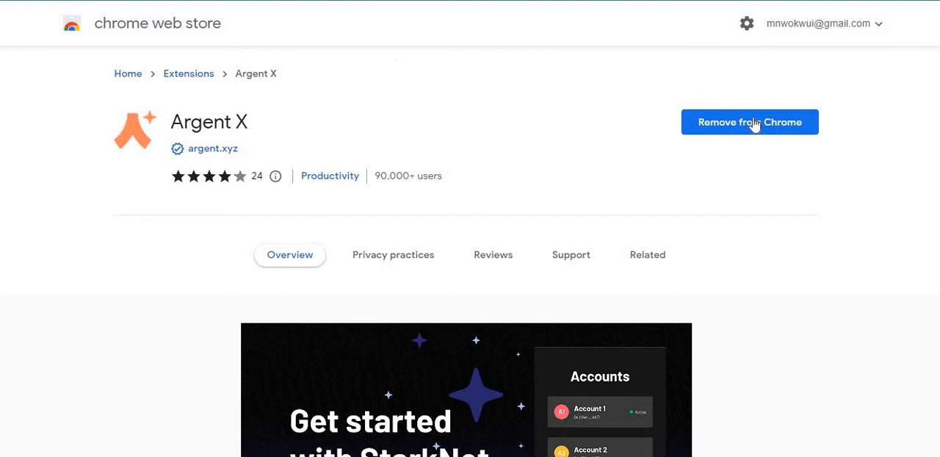
{"action": "mouse_move", "coordinate": [690, 71]}
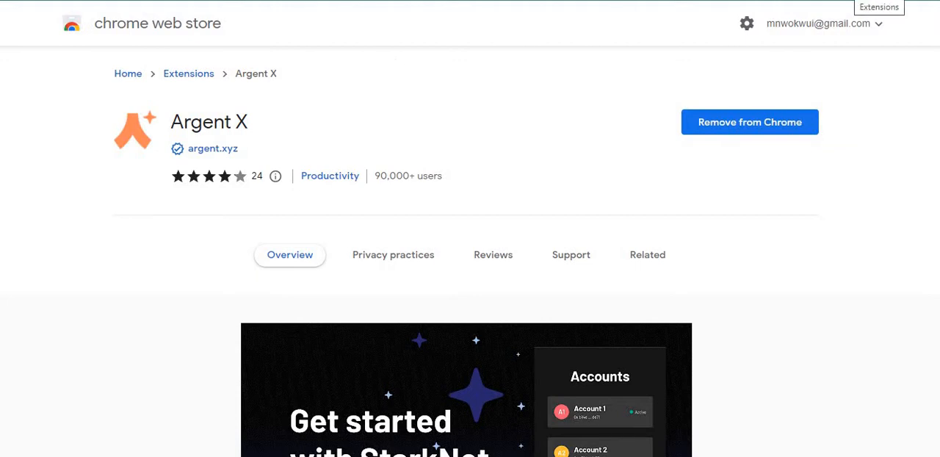
Step: Open the Argent X wallet, review the network list and keep Goerli Testnet selected
{"action": "left_click", "coordinate": [879, 6]}
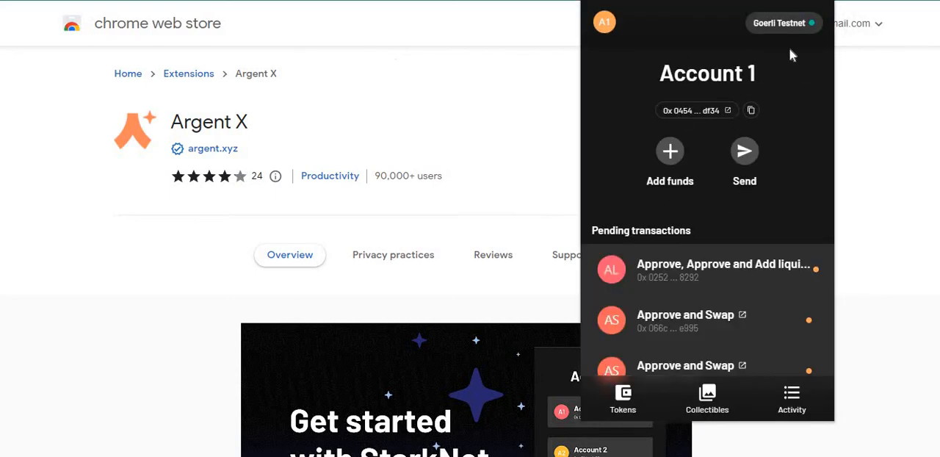
{"action": "mouse_move", "coordinate": [784, 246]}
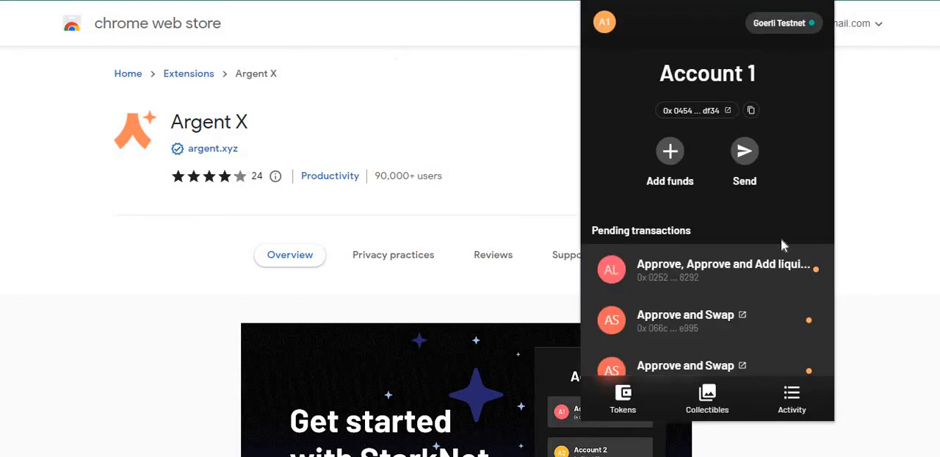
{"action": "mouse_move", "coordinate": [783, 229]}
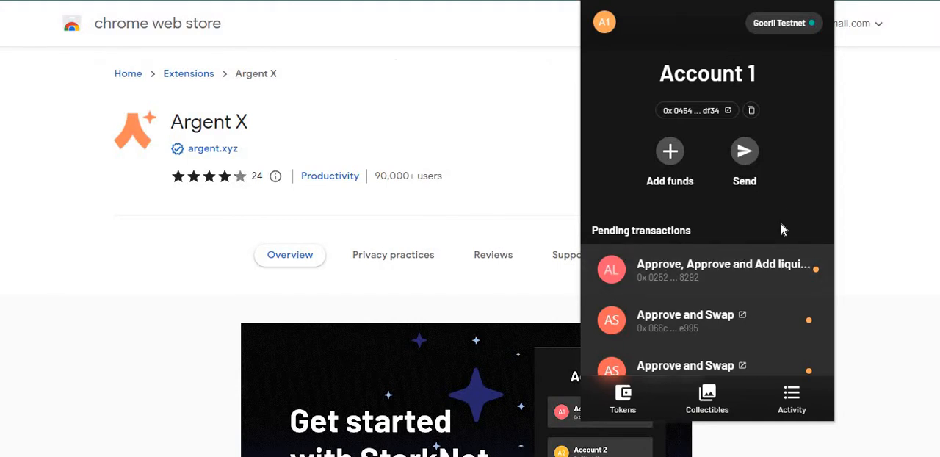
{"action": "mouse_move", "coordinate": [767, 220]}
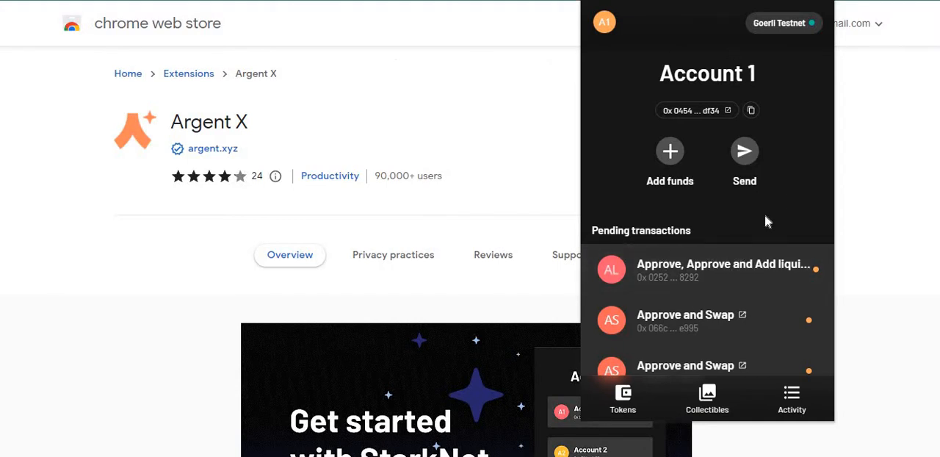
{"action": "mouse_move", "coordinate": [758, 215]}
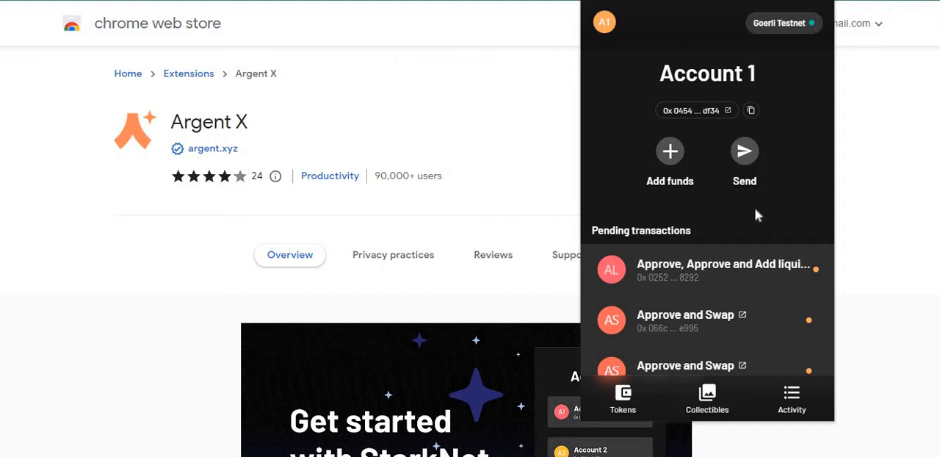
{"action": "mouse_move", "coordinate": [747, 279]}
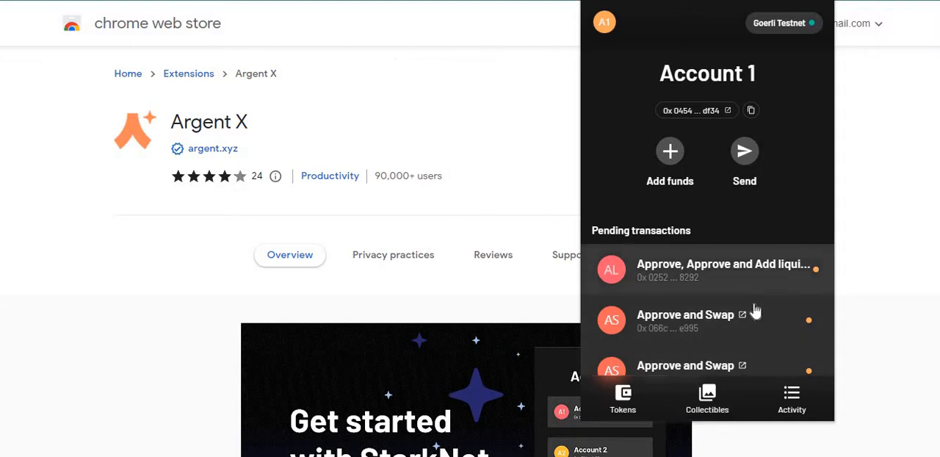
{"action": "mouse_move", "coordinate": [767, 285]}
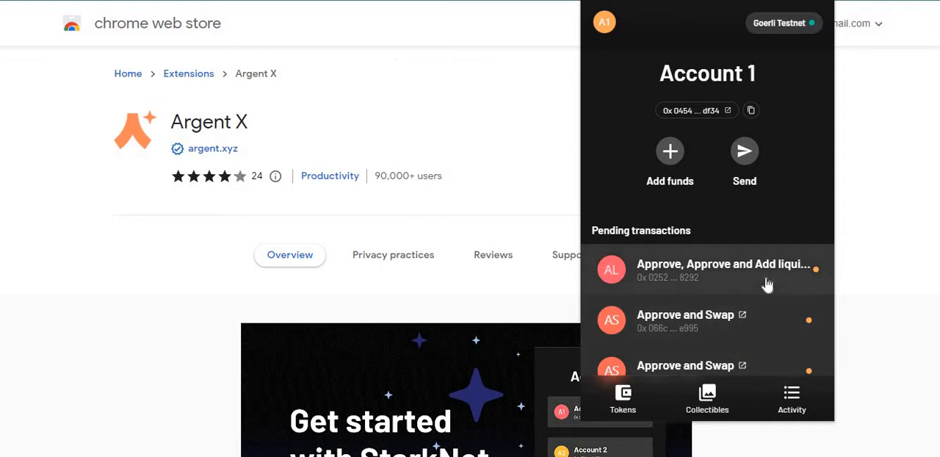
{"action": "mouse_move", "coordinate": [785, 287]}
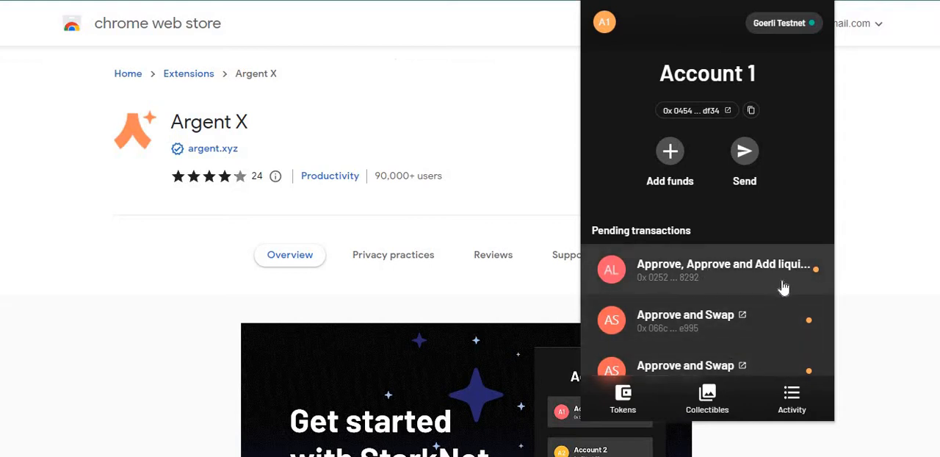
{"action": "mouse_move", "coordinate": [705, 285]}
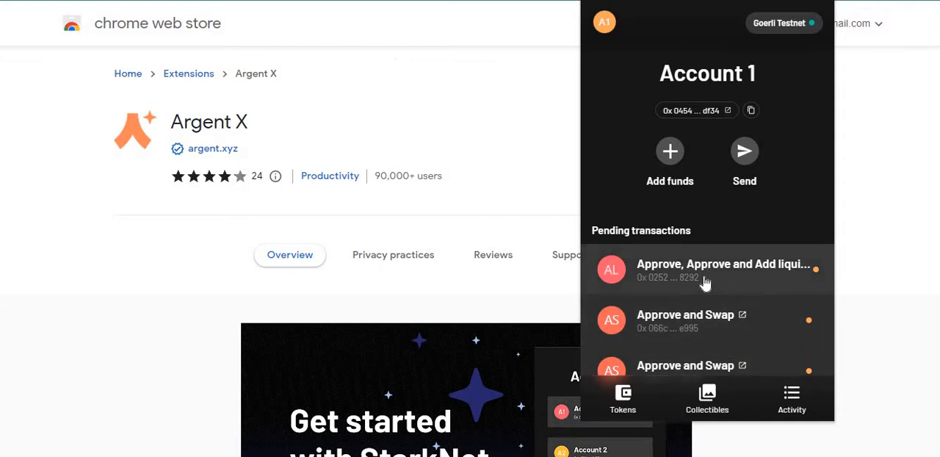
{"action": "mouse_move", "coordinate": [771, 335]}
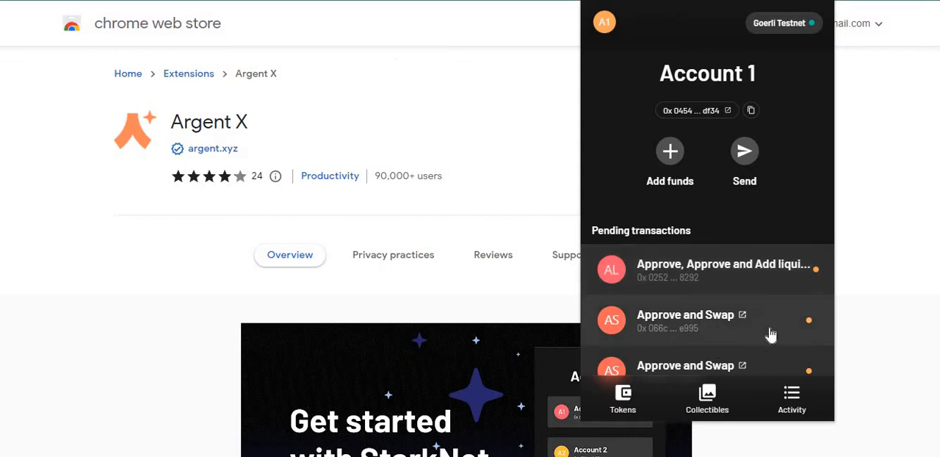
{"action": "mouse_move", "coordinate": [741, 278]}
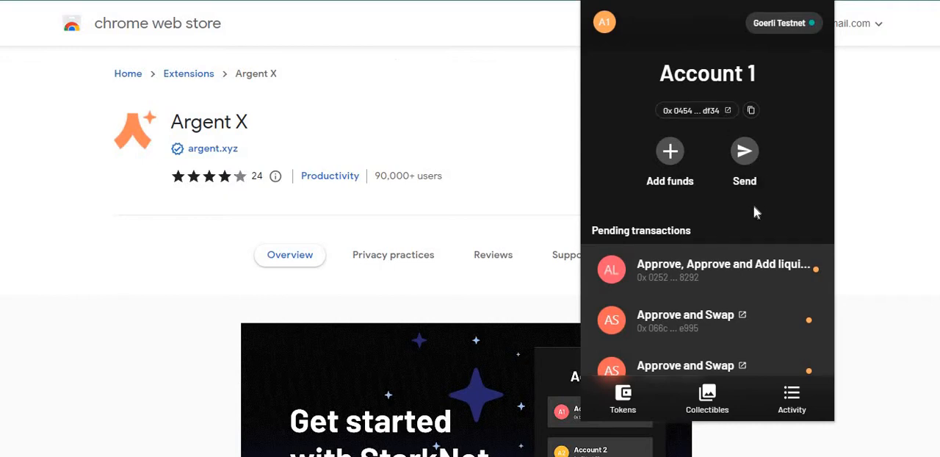
{"action": "left_click", "coordinate": [785, 24]}
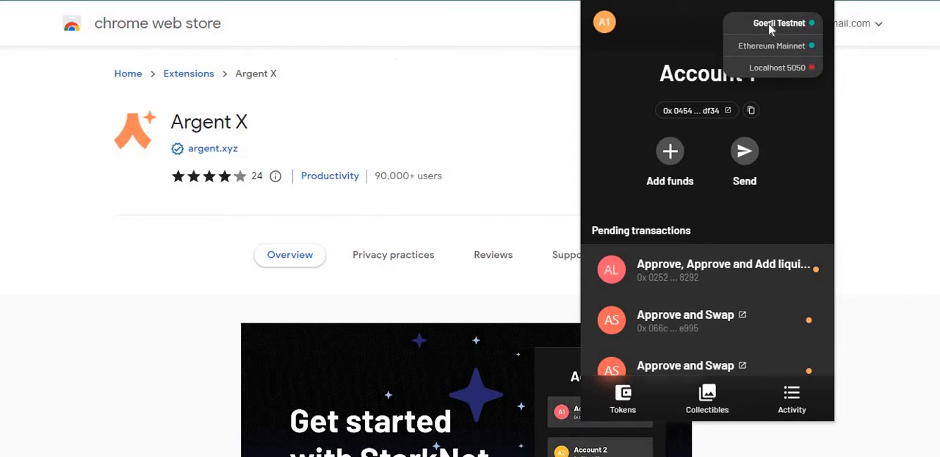
{"action": "left_click", "coordinate": [778, 24]}
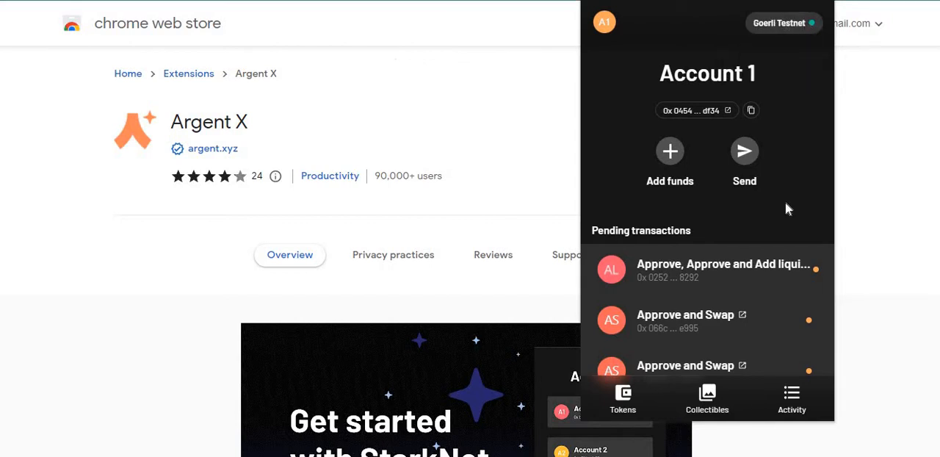
{"action": "scroll", "scroll_direction": "down", "scroll_amount": 3}
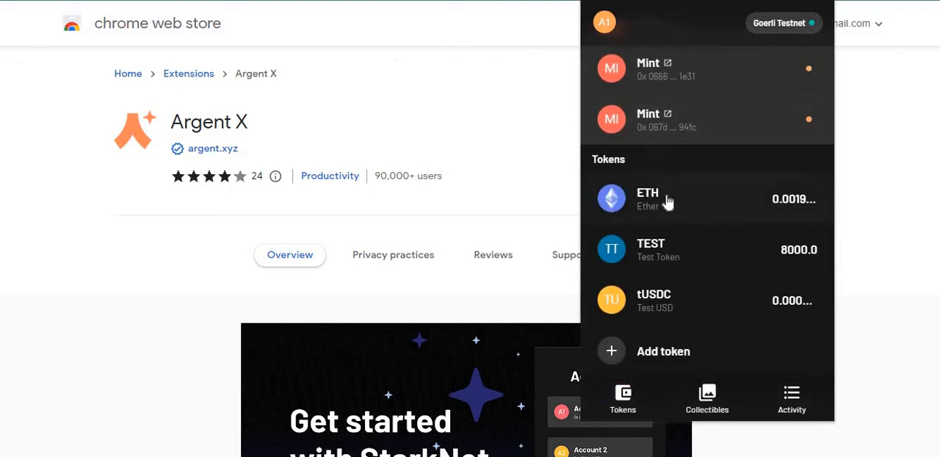
{"action": "mouse_move", "coordinate": [649, 200]}
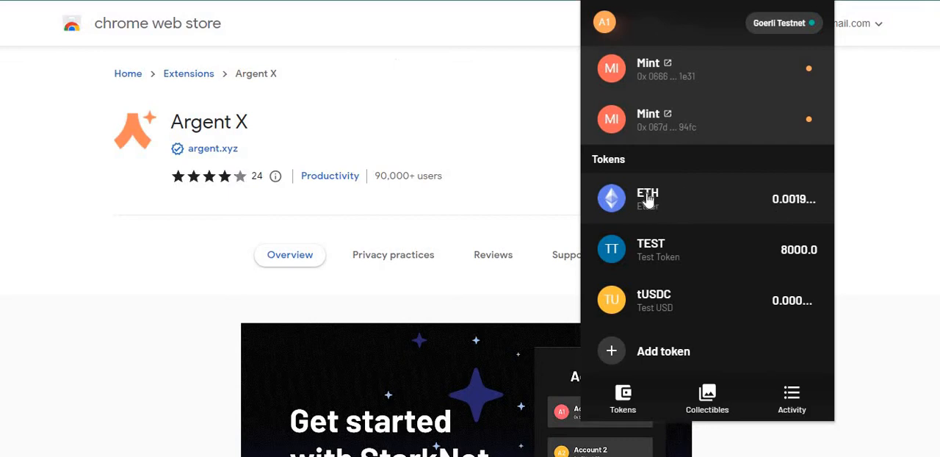
{"action": "mouse_move", "coordinate": [725, 208]}
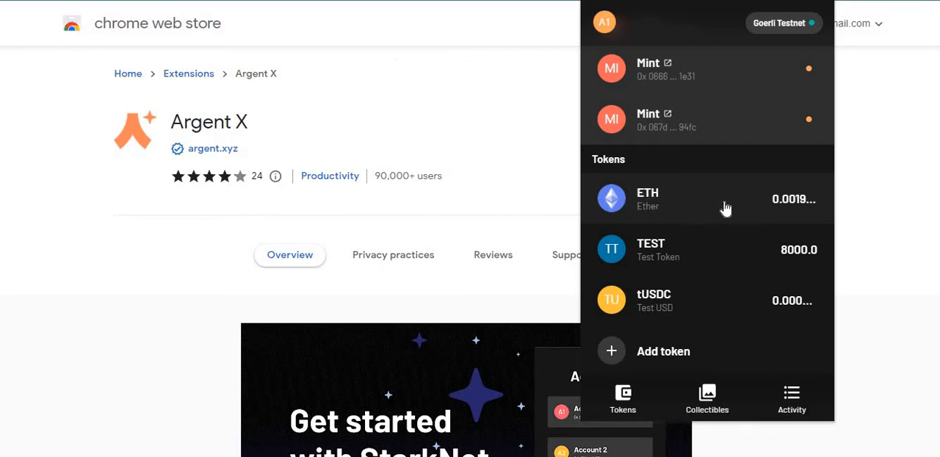
{"action": "mouse_move", "coordinate": [668, 255]}
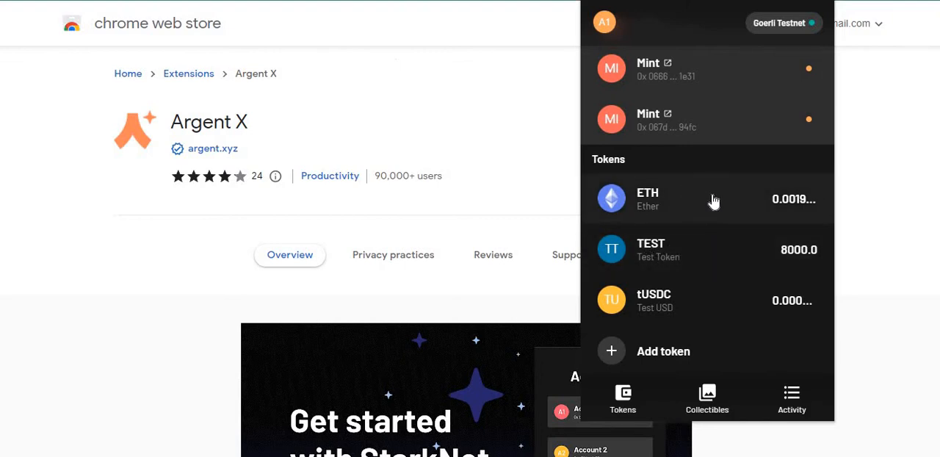
{"action": "mouse_move", "coordinate": [764, 203]}
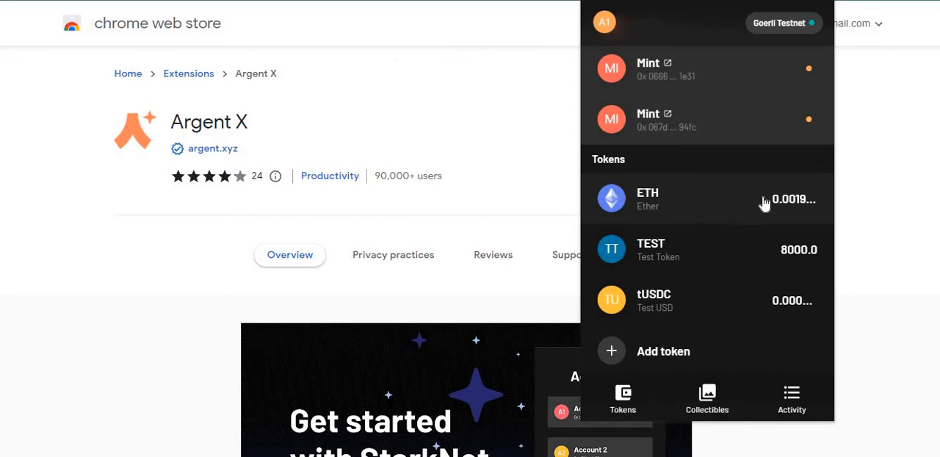
{"action": "mouse_move", "coordinate": [745, 179]}
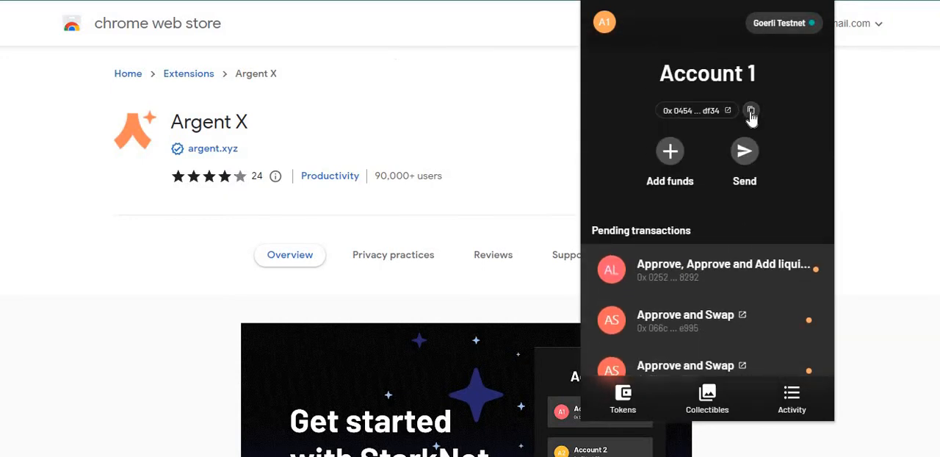
Step: Enter the copied wallet address, pass the reCAPTCHA and send the testnet ETH request
{"action": "left_click", "coordinate": [750, 110]}
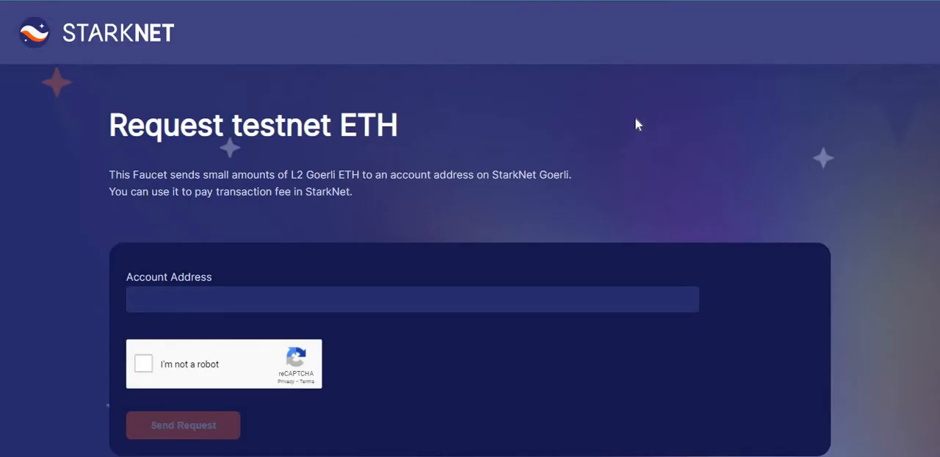
{"action": "mouse_move", "coordinate": [670, 105]}
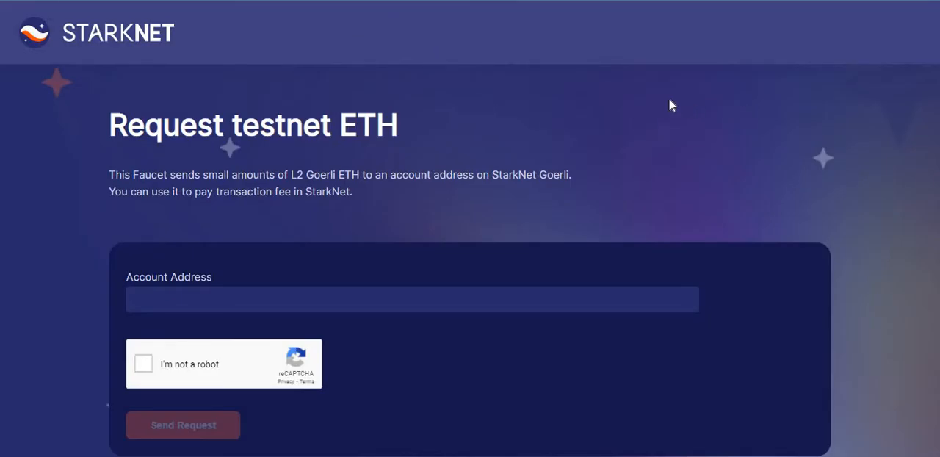
{"action": "mouse_move", "coordinate": [588, 118]}
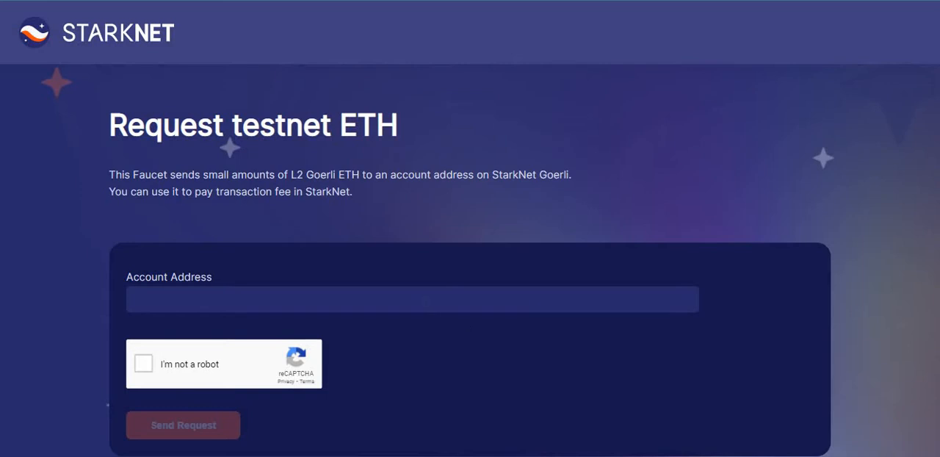
{"action": "left_click", "coordinate": [411, 300]}
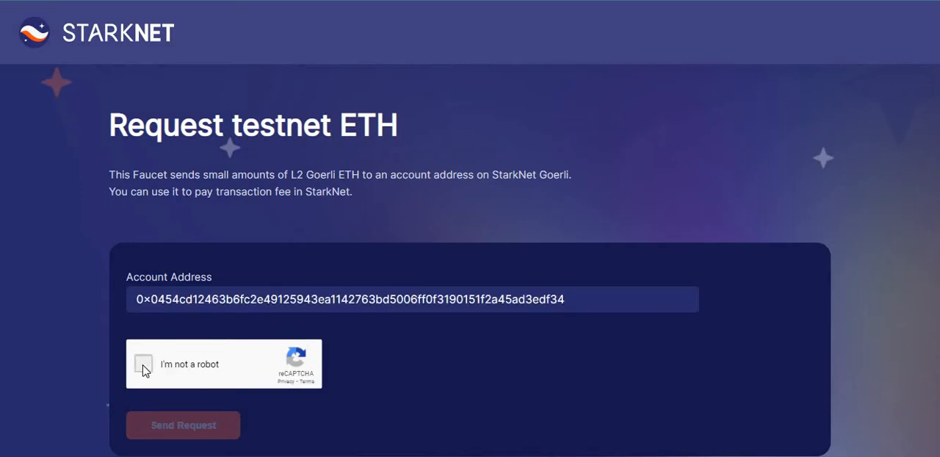
{"action": "left_click", "coordinate": [144, 364]}
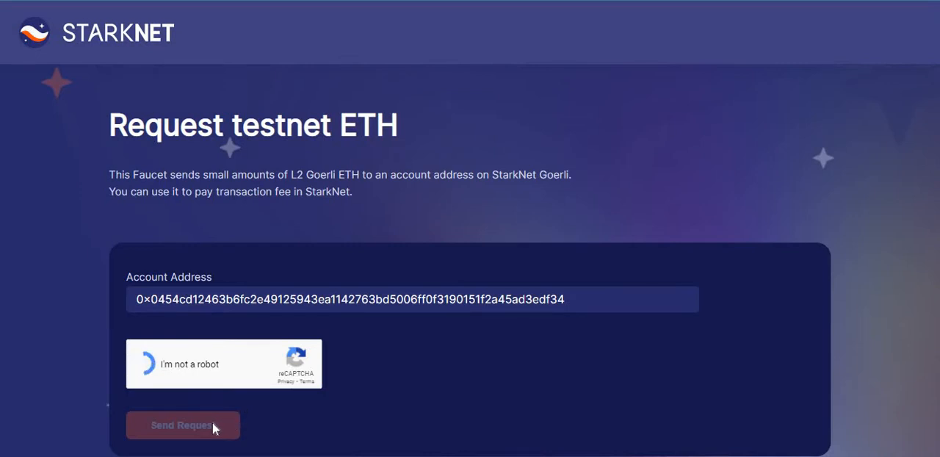
{"action": "left_click", "coordinate": [147, 364]}
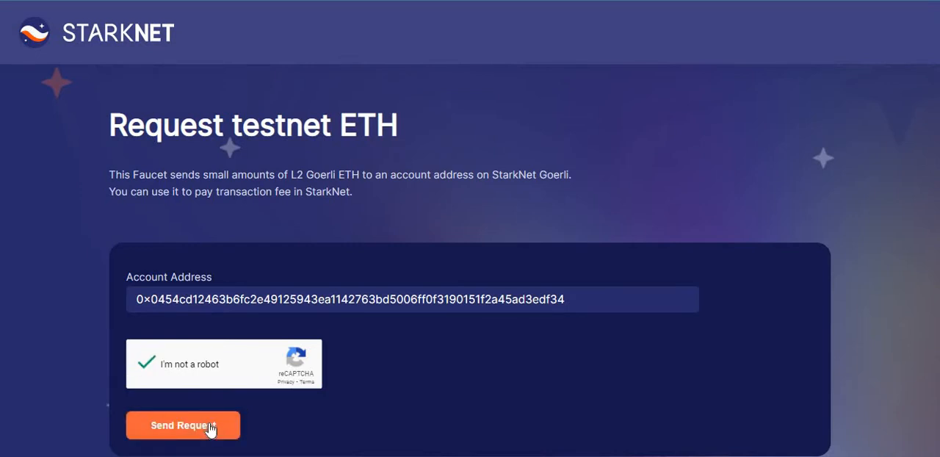
{"action": "left_click", "coordinate": [182, 426]}
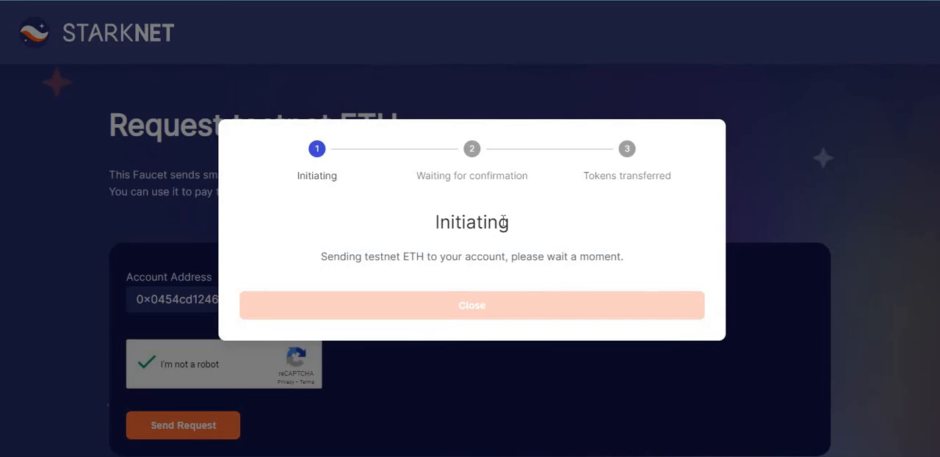
{"action": "mouse_move", "coordinate": [329, 172]}
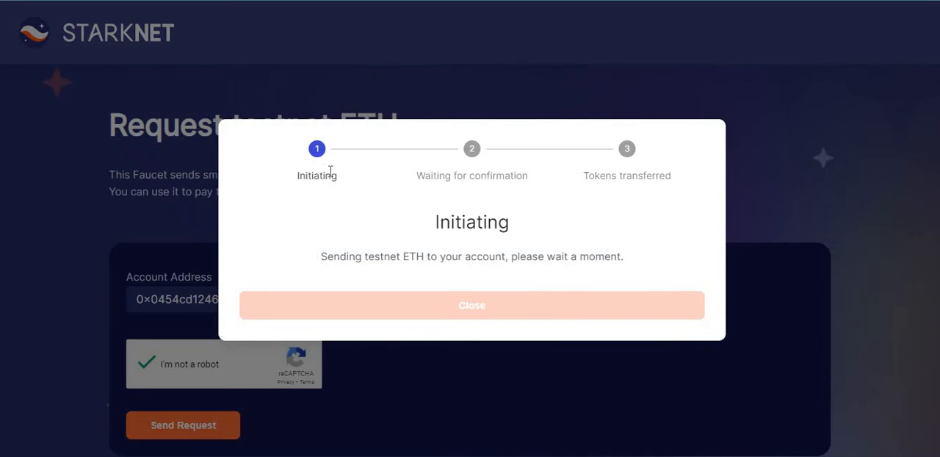
{"action": "mouse_move", "coordinate": [635, 256]}
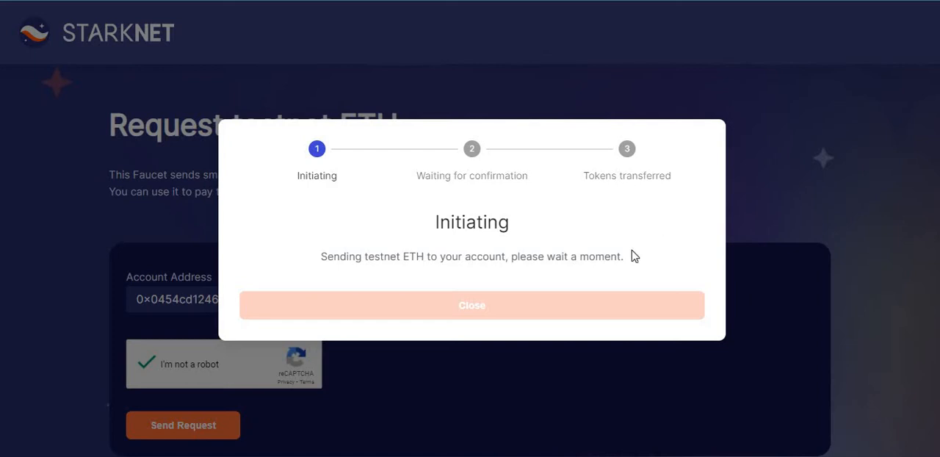
{"action": "mouse_move", "coordinate": [505, 281]}
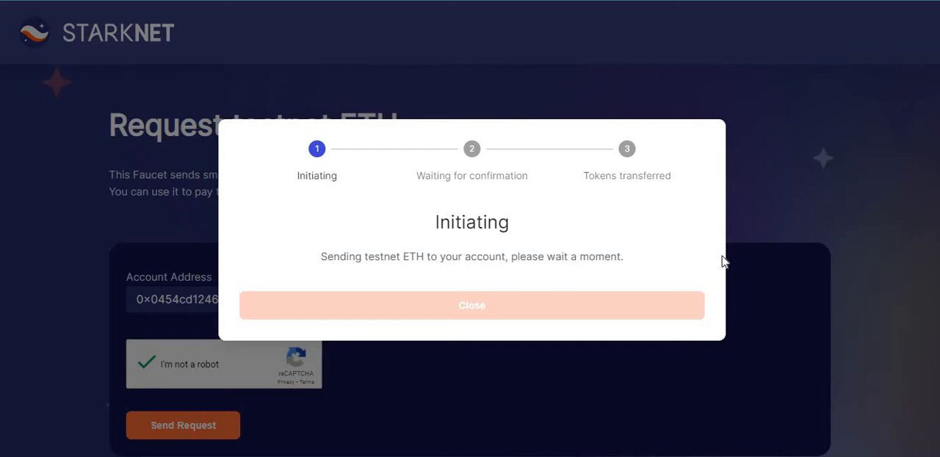
{"action": "mouse_move", "coordinate": [697, 42]}
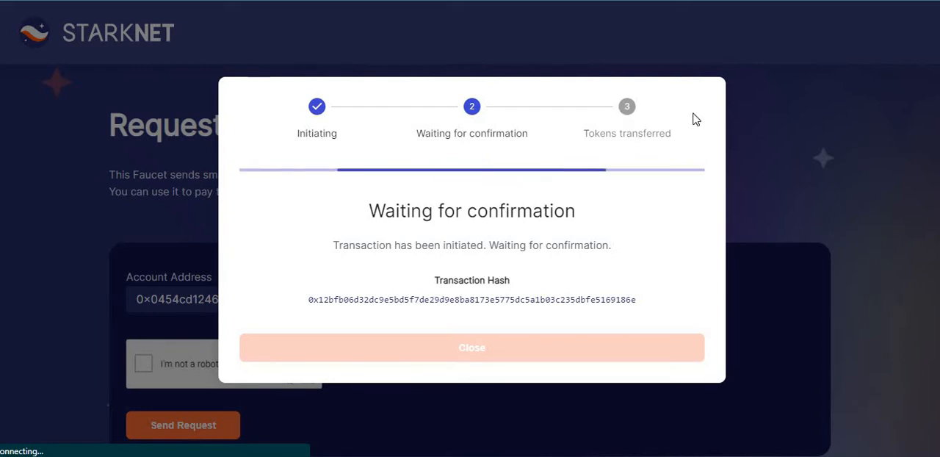
{"action": "mouse_move", "coordinate": [677, 232]}
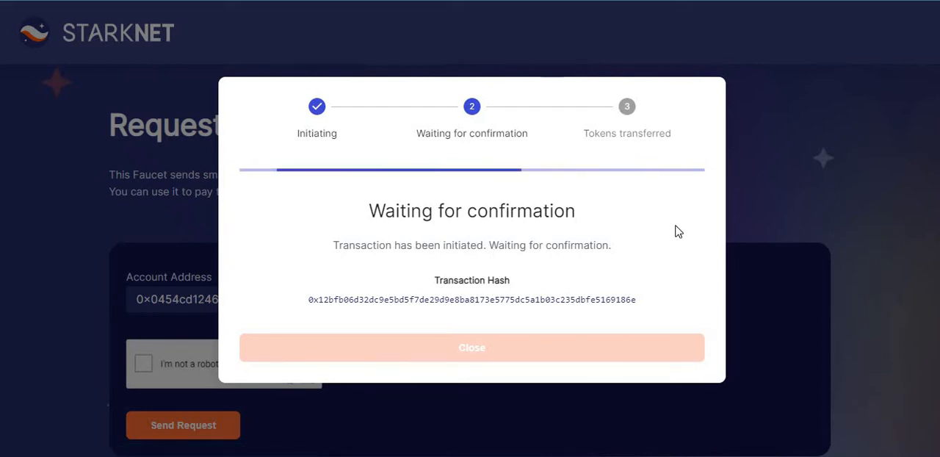
{"action": "mouse_move", "coordinate": [615, 190]}
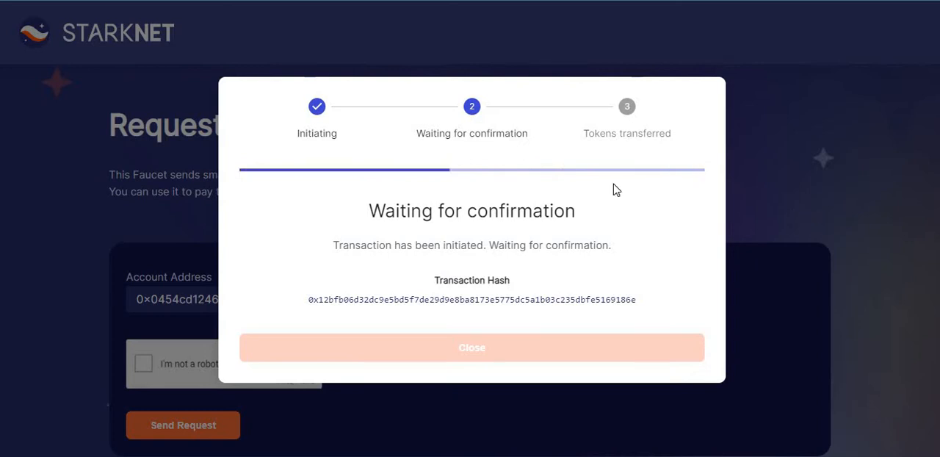
{"action": "mouse_move", "coordinate": [191, 41]}
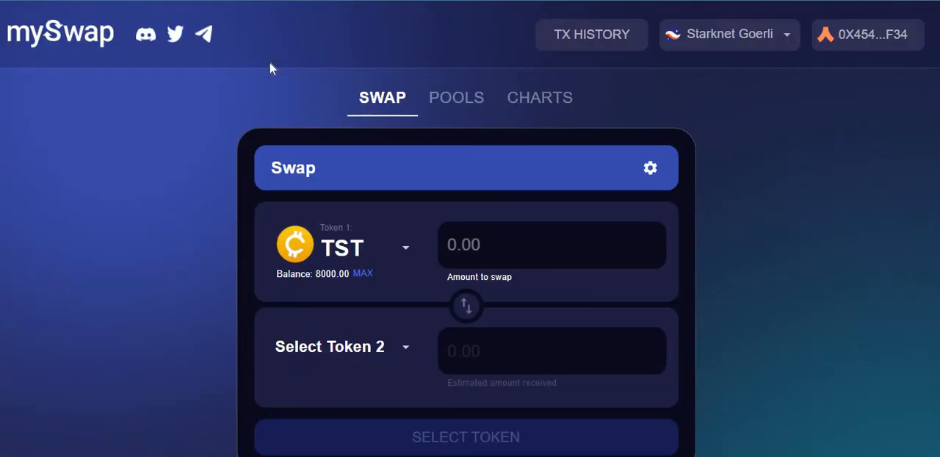
{"action": "mouse_move", "coordinate": [841, 233]}
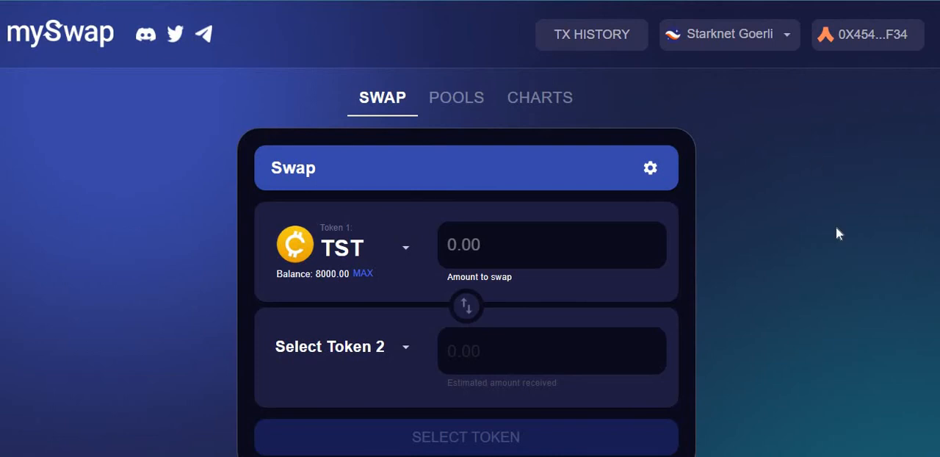
{"action": "mouse_move", "coordinate": [440, 211]}
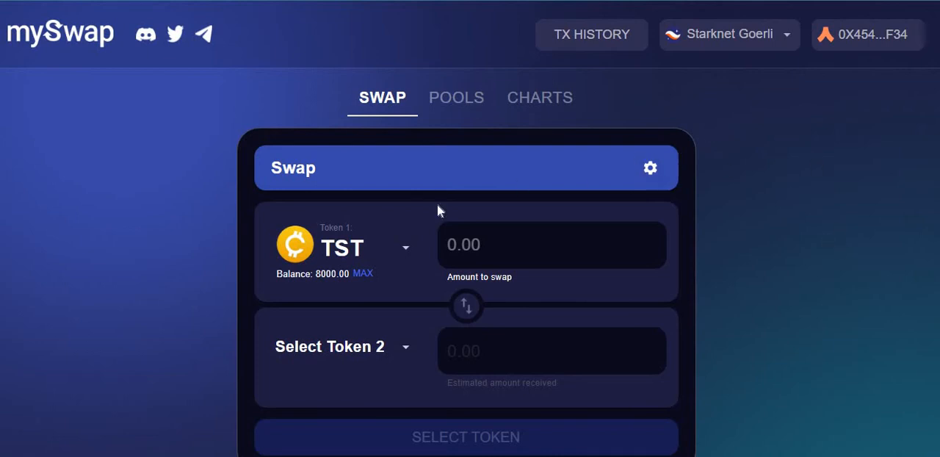
{"action": "mouse_move", "coordinate": [746, 36]}
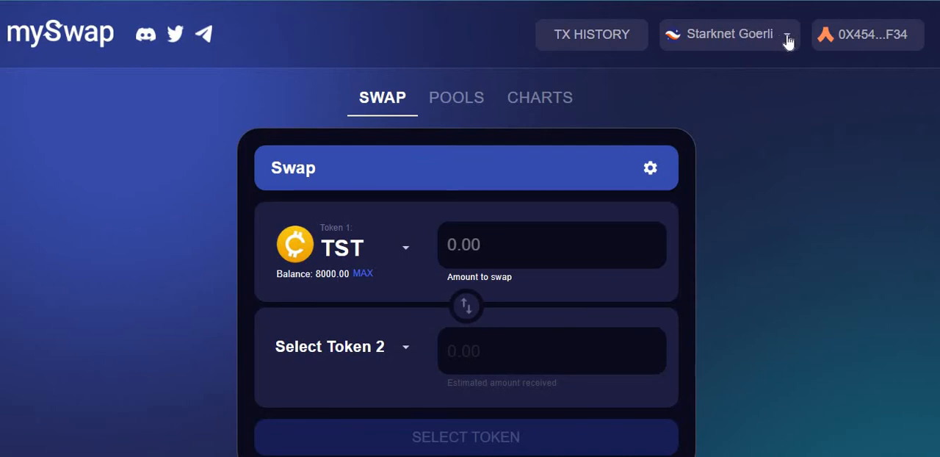
Step: View mySwap's Token 1 list (tWETH, tUSDC, tCOMP, TST) with TST selected
{"action": "left_click", "coordinate": [729, 34]}
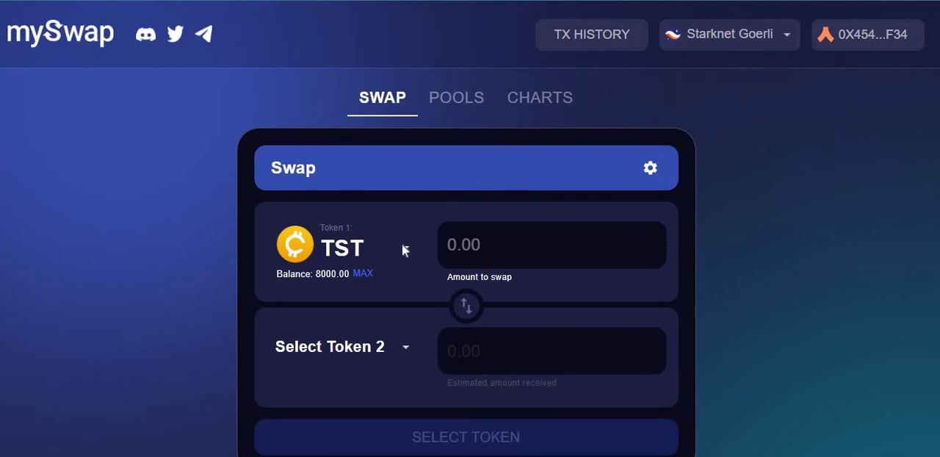
{"action": "left_click", "coordinate": [341, 247]}
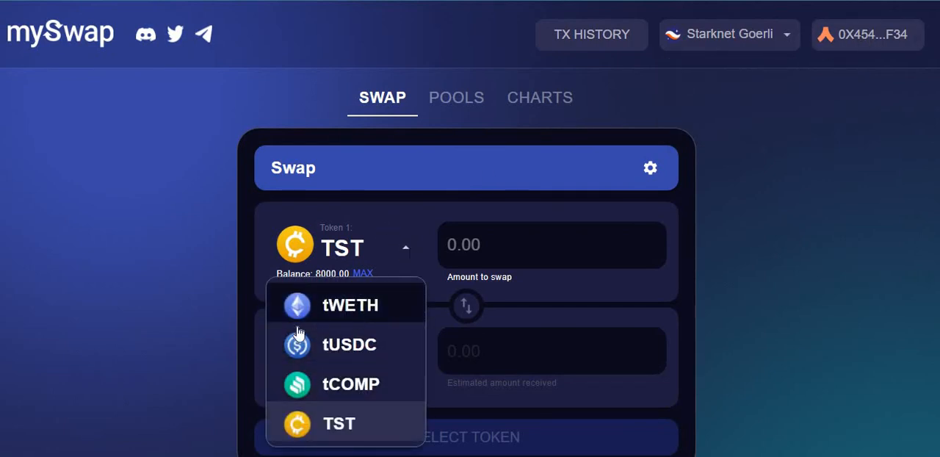
{"action": "mouse_move", "coordinate": [350, 306]}
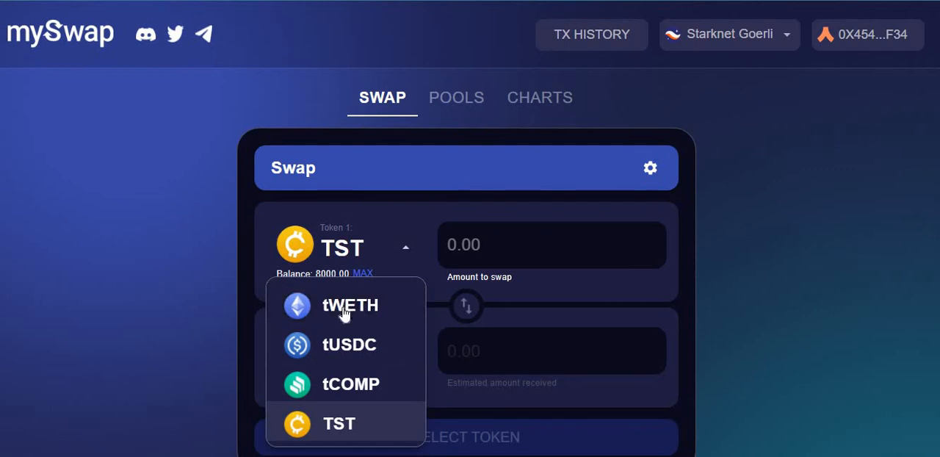
{"action": "mouse_move", "coordinate": [367, 396]}
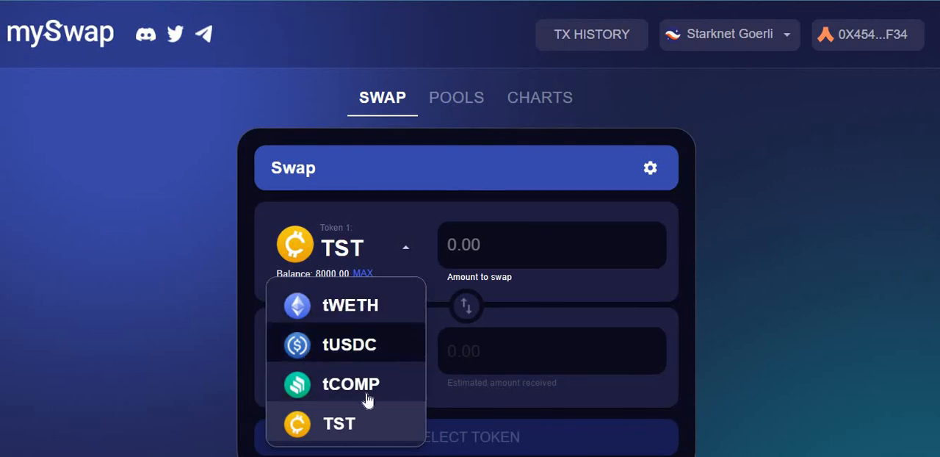
{"action": "mouse_move", "coordinate": [345, 423]}
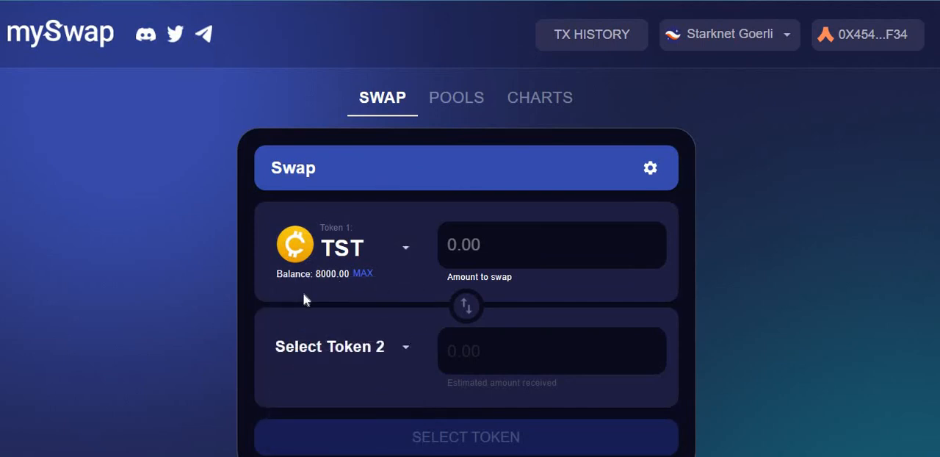
{"action": "mouse_move", "coordinate": [677, 135]}
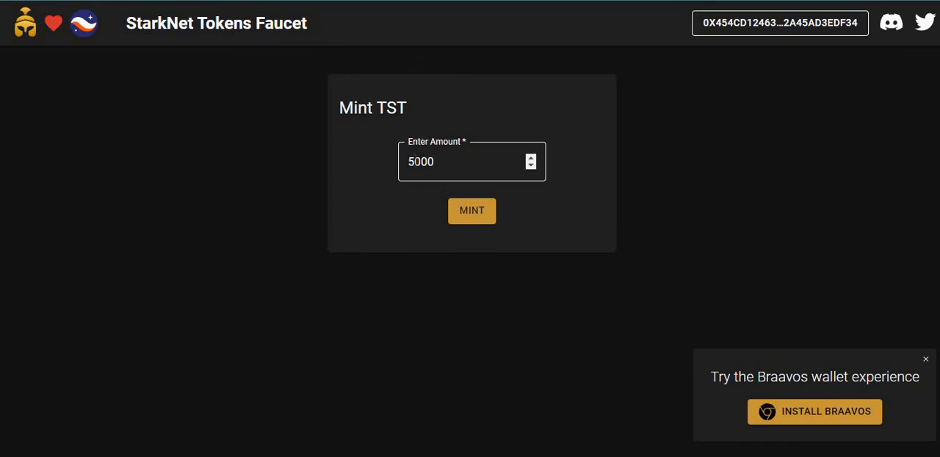
Step: Mint 5000 TST to the connected wallet from the StarkNet Tokens Faucet
{"action": "left_click", "coordinate": [441, 161]}
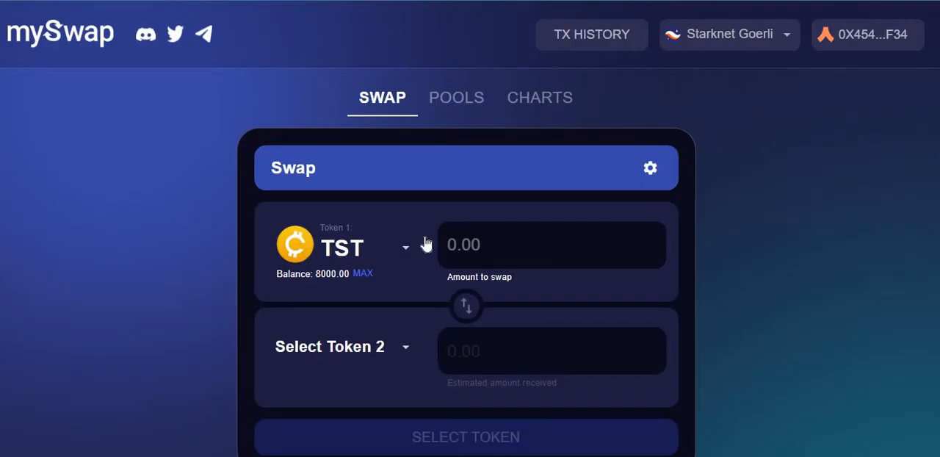
{"action": "mouse_move", "coordinate": [394, 323]}
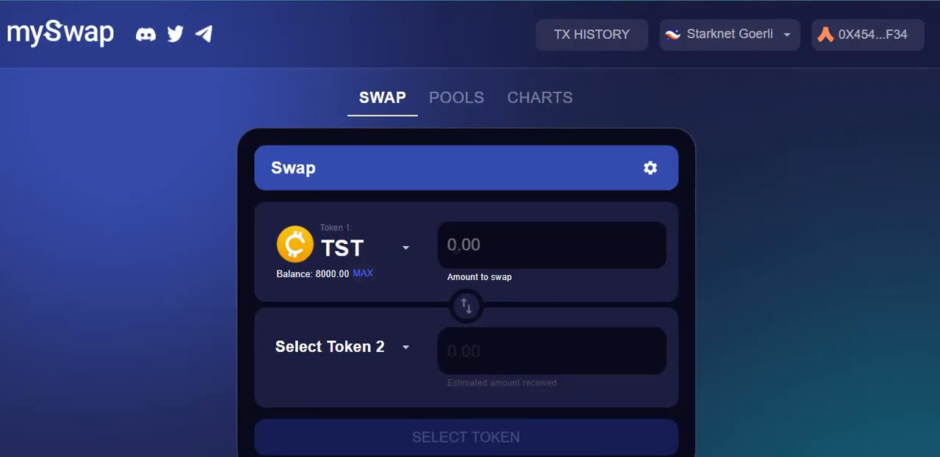
Step: Set the swap to 1000 TST for tUSDC and review the estimated amount and rate
{"action": "type", "text": "1000"}
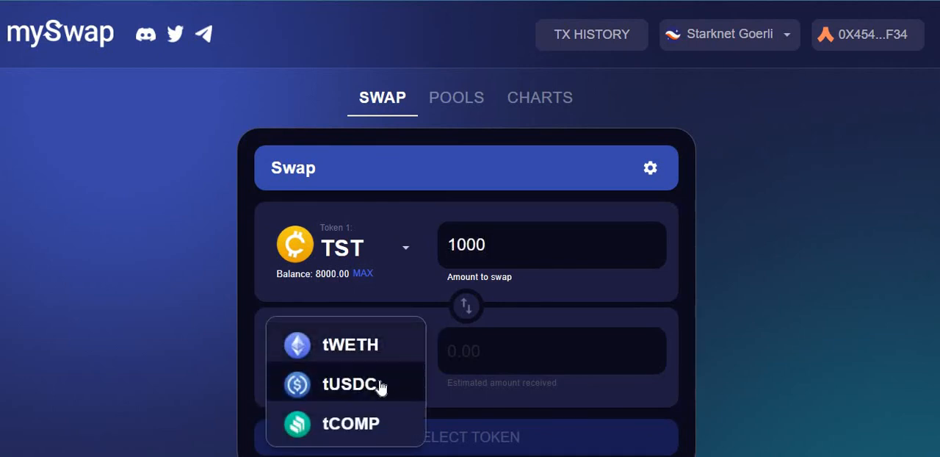
{"action": "left_click", "coordinate": [350, 385]}
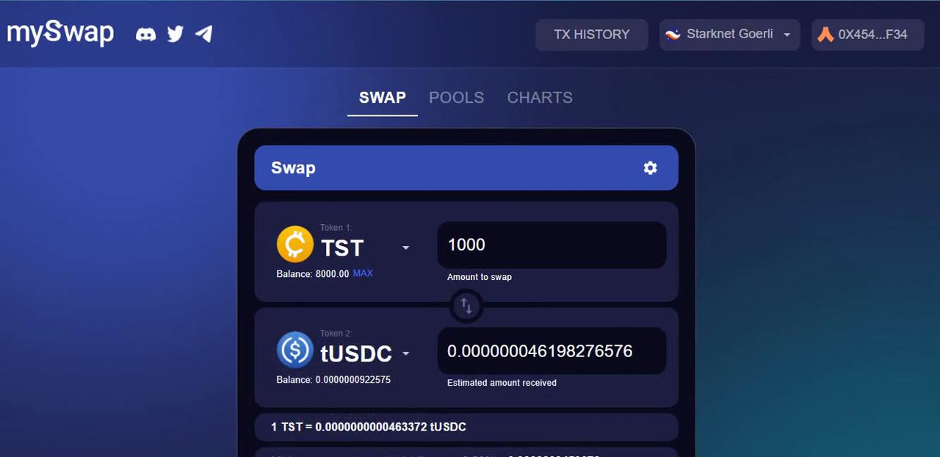
{"action": "scroll", "scroll_direction": "down", "scroll_amount": 3}
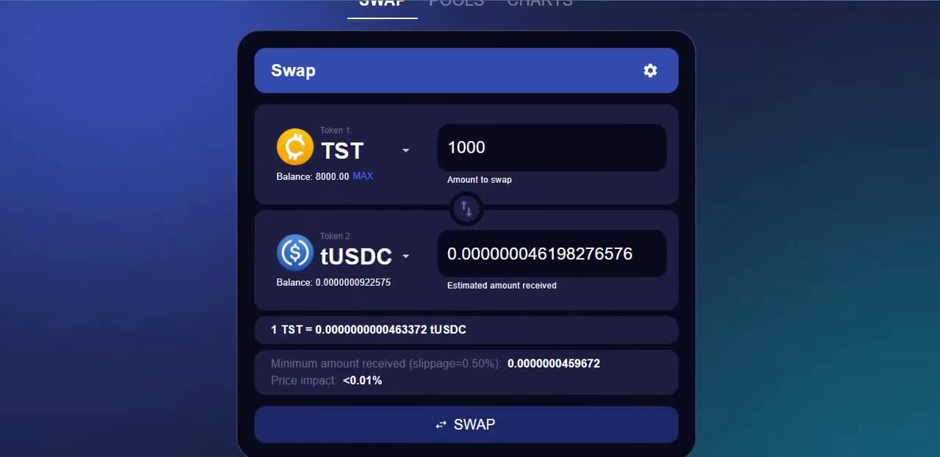
{"action": "scroll", "scroll_direction": "down", "scroll_amount": 3}
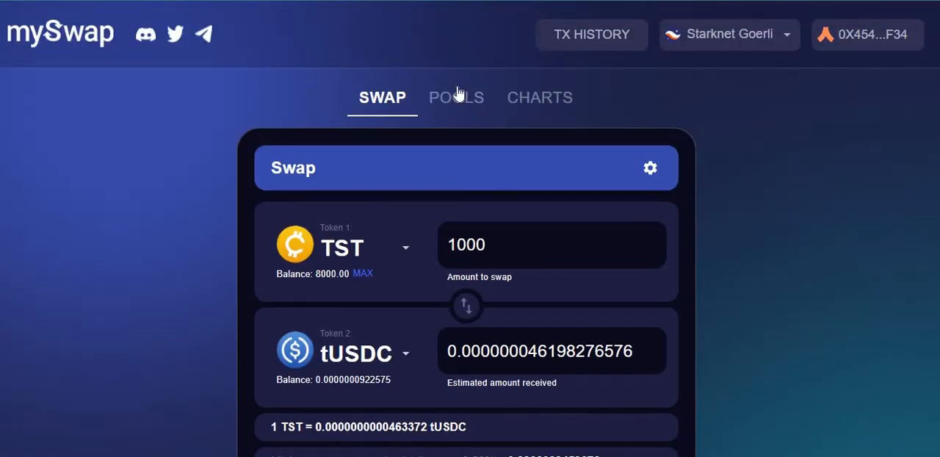
Step: Switch to the Pools page showing the Add Liquidity form and accepted transaction notice
{"action": "left_click", "coordinate": [455, 97]}
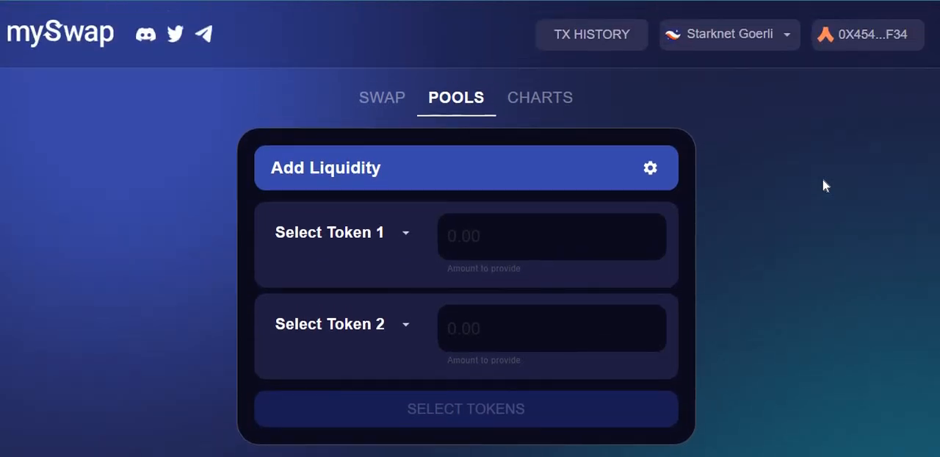
{"action": "mouse_move", "coordinate": [814, 166]}
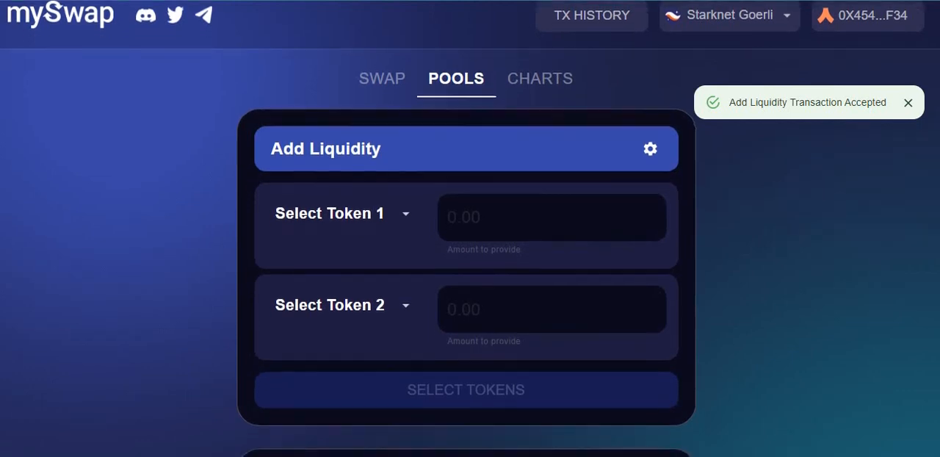
{"action": "scroll", "scroll_direction": "down", "scroll_amount": 3}
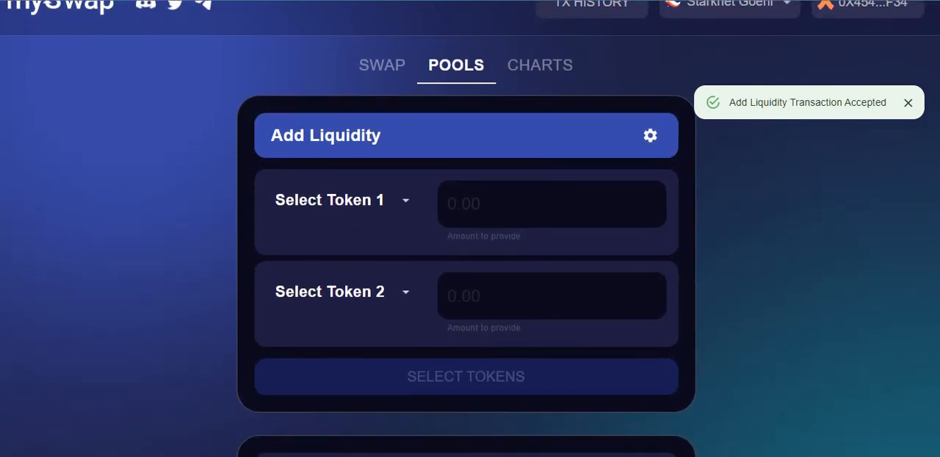